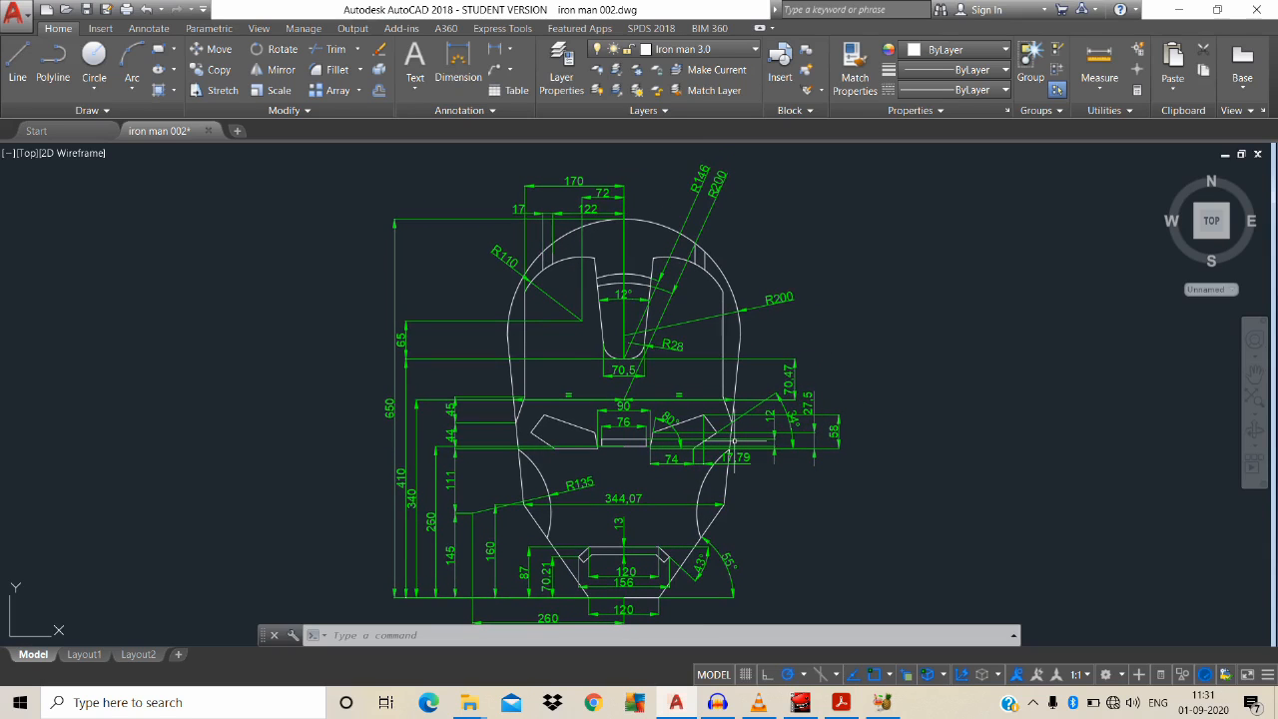
Via UN, change the Drawing Units insertion scale from Millimeters to Centimeters and confirm.
type("UN")
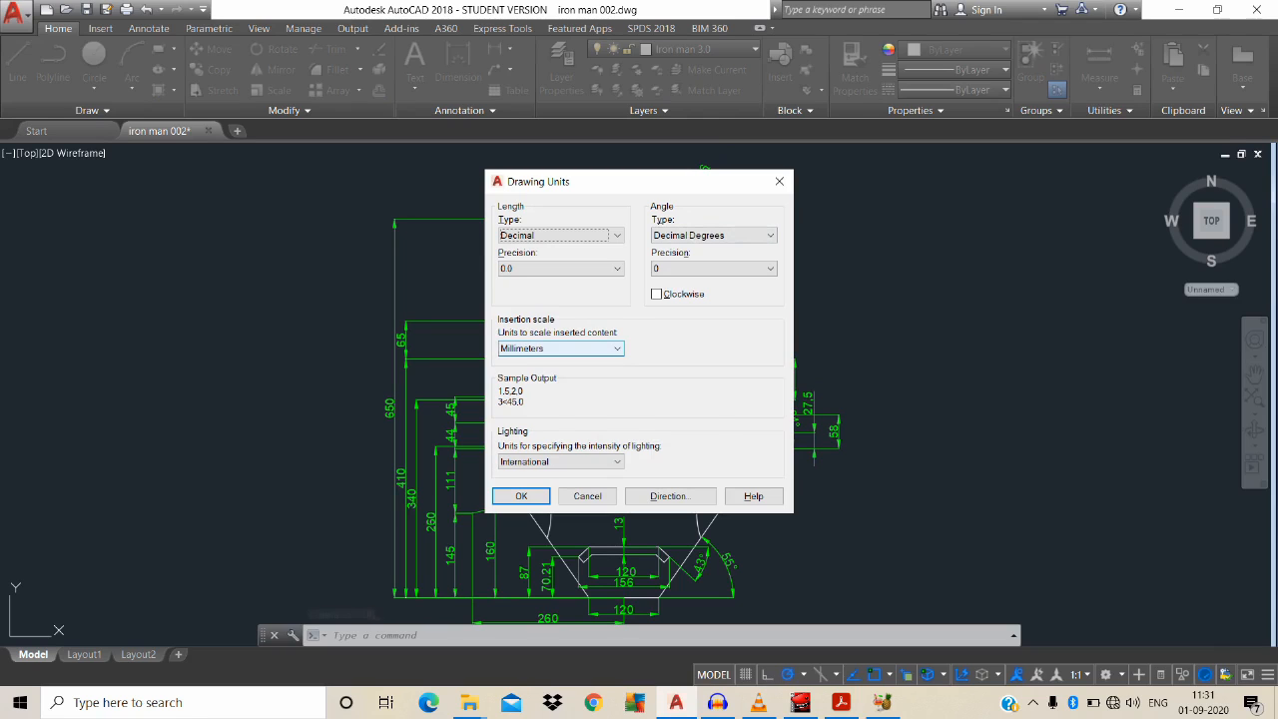
mouse_move(778, 180)
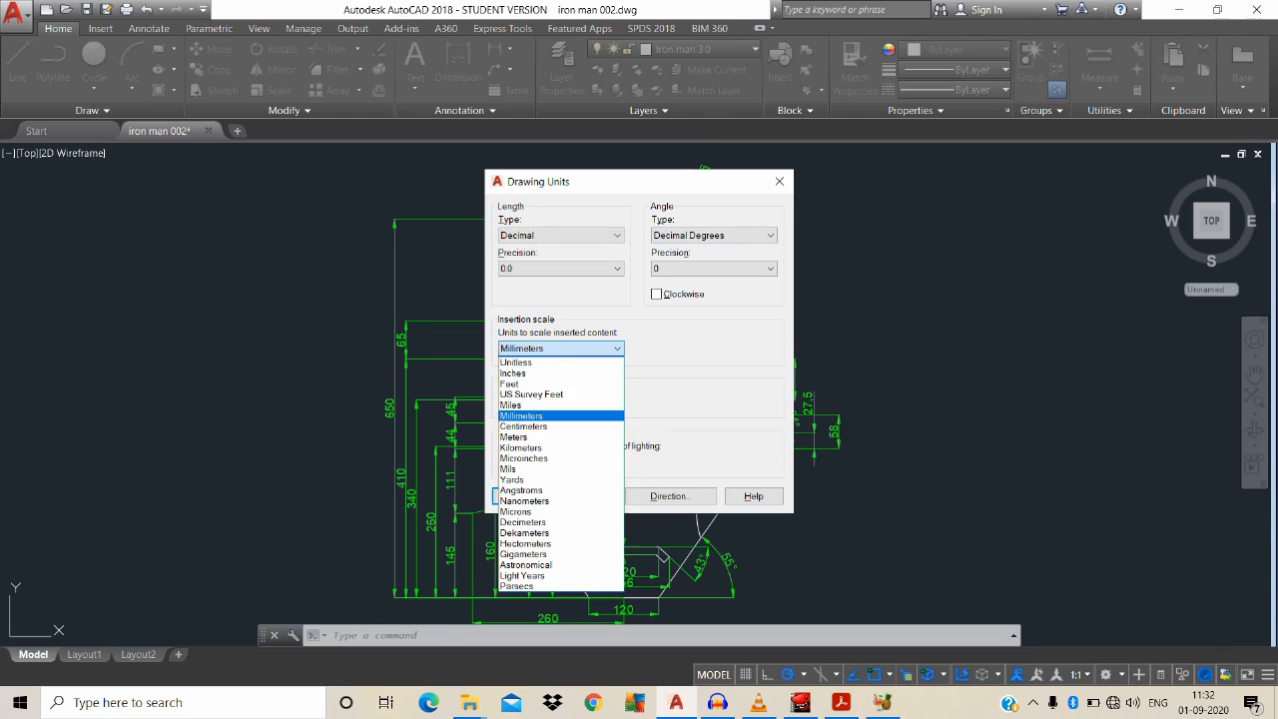
mouse_move(521, 415)
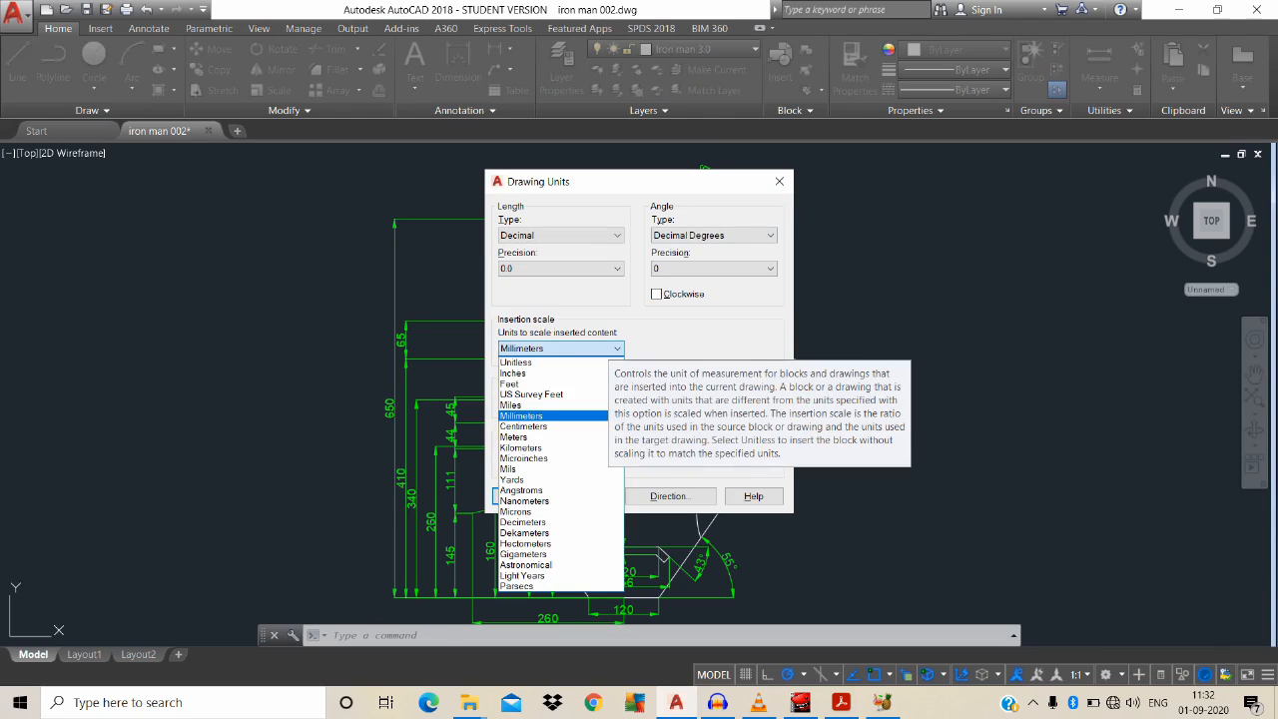
mouse_move(531, 393)
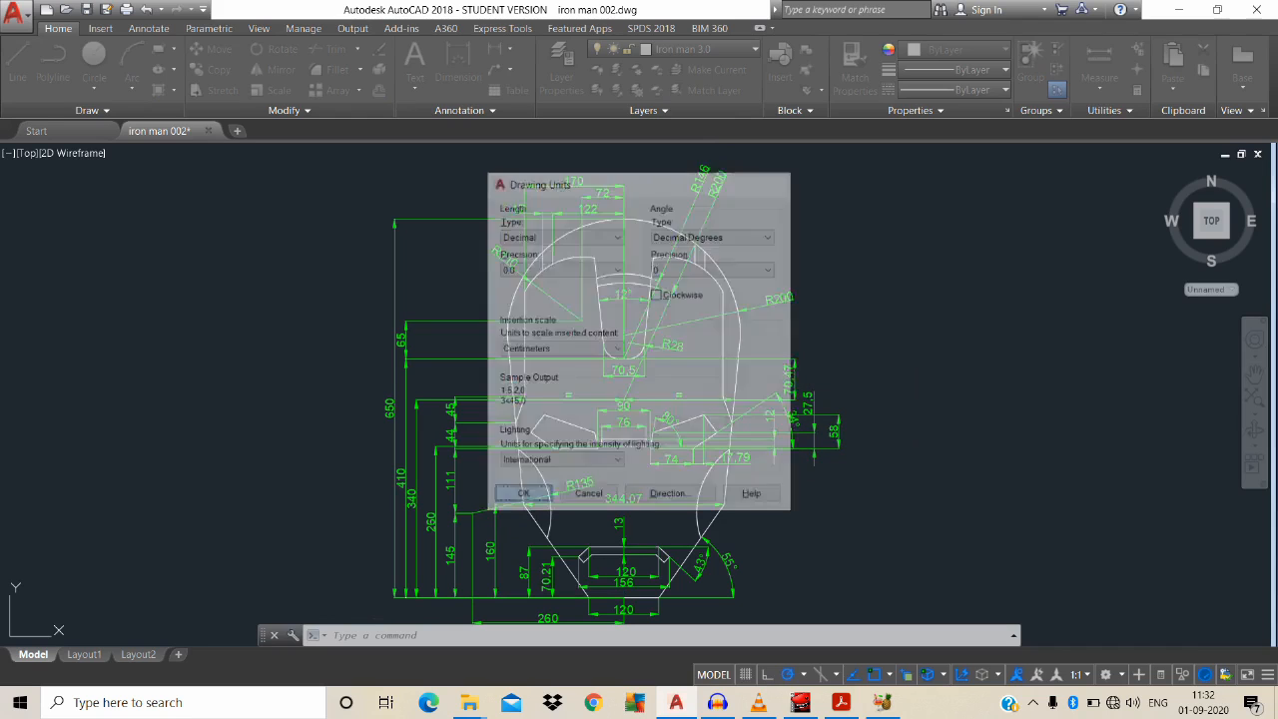
left_click(521, 493)
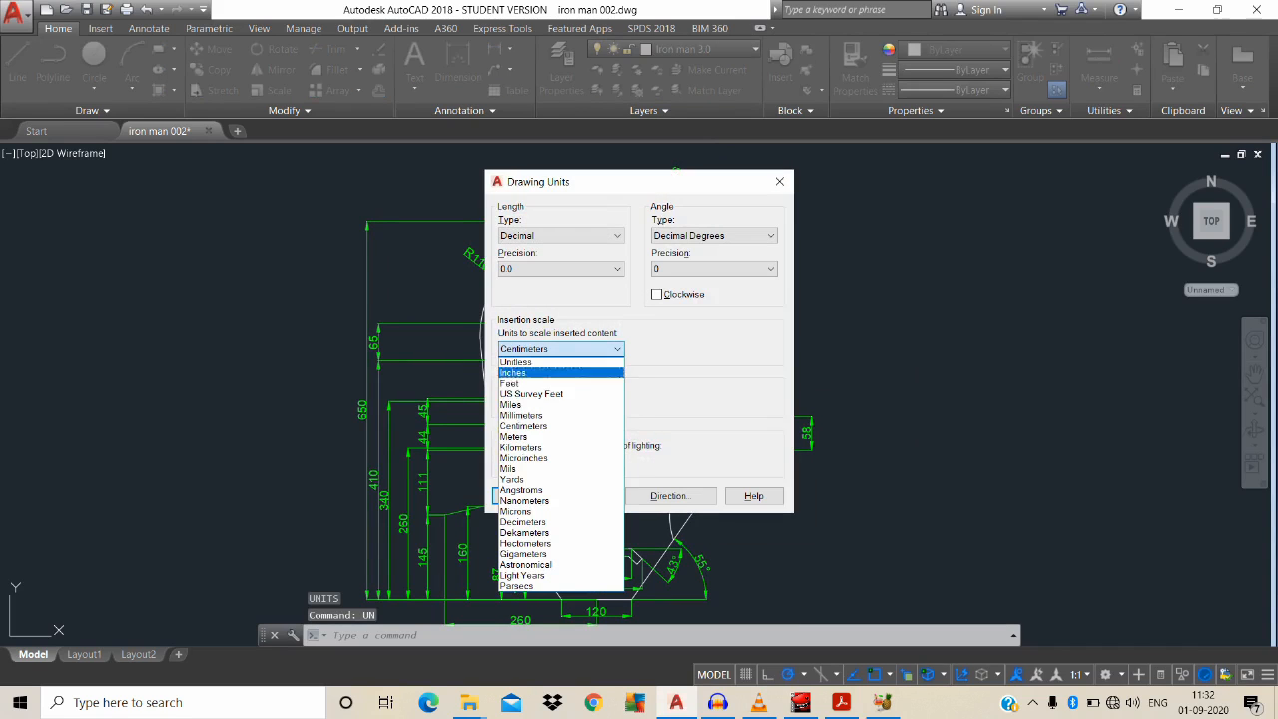
left_click(520, 415)
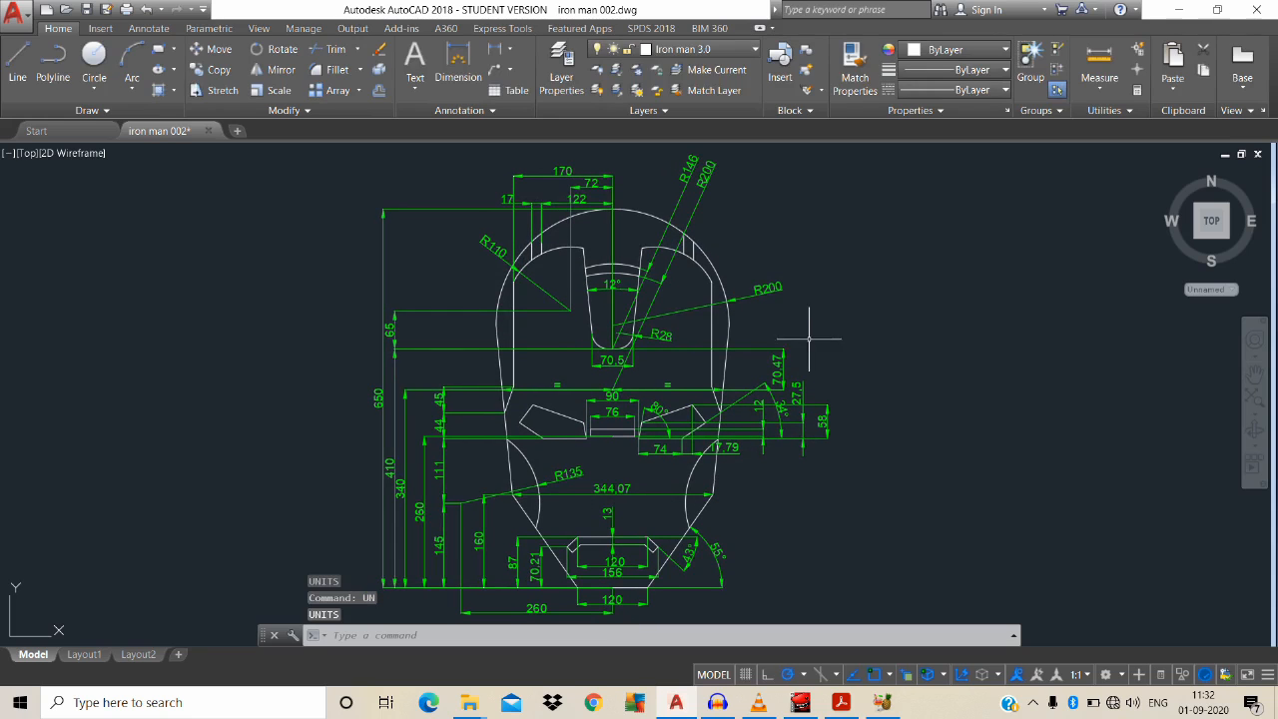
mouse_move(807, 343)
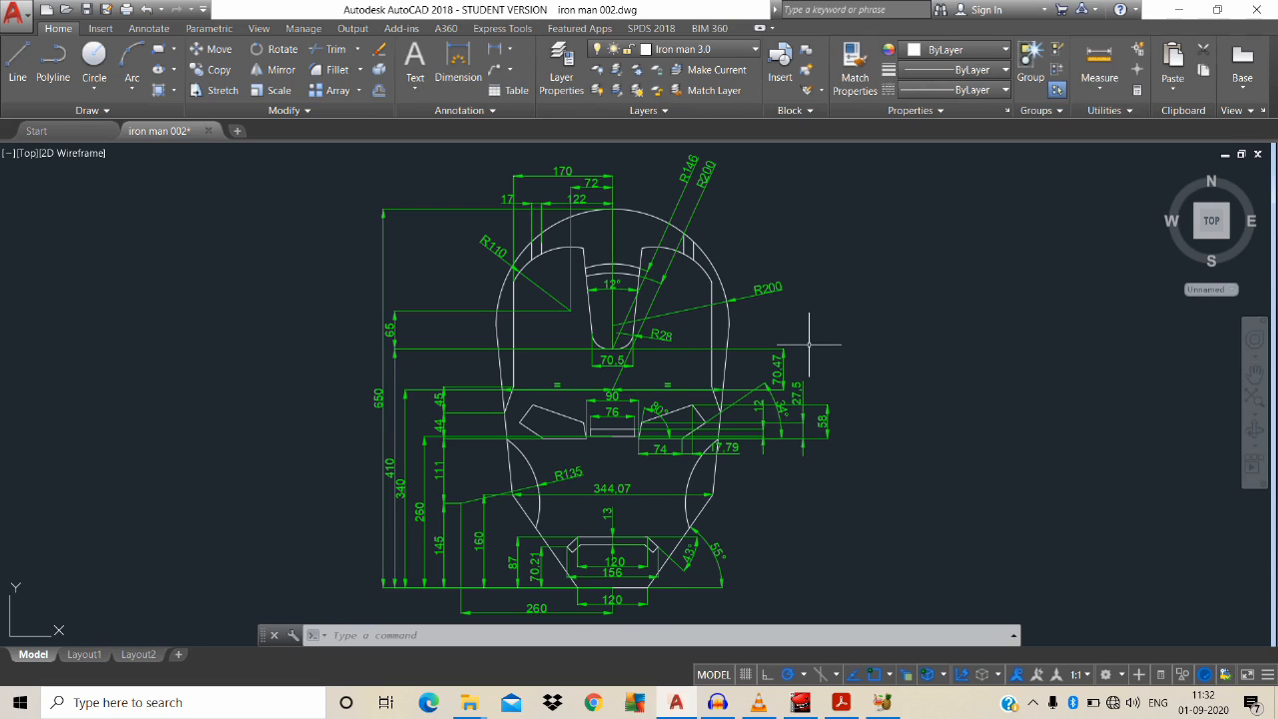
Run -DWGUNITS with option 4 (Centimeters) and scale objects, so 650 reads as 65.
type("c")
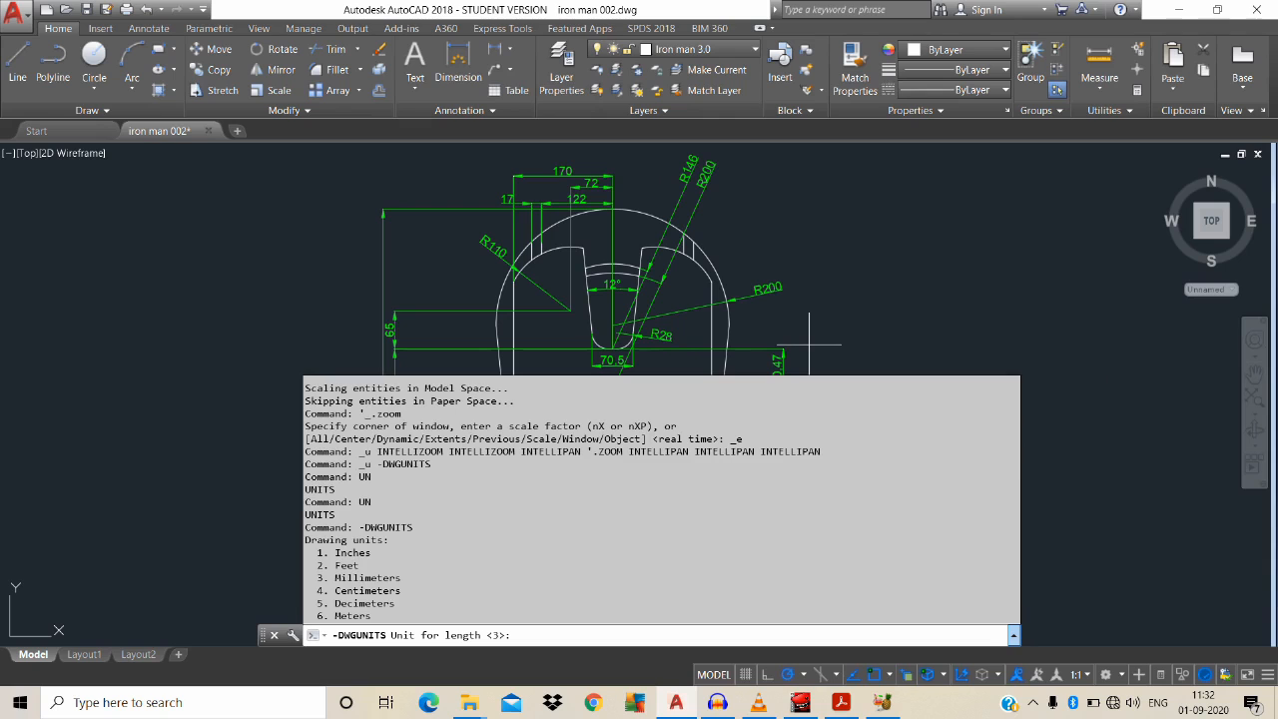
type("4")
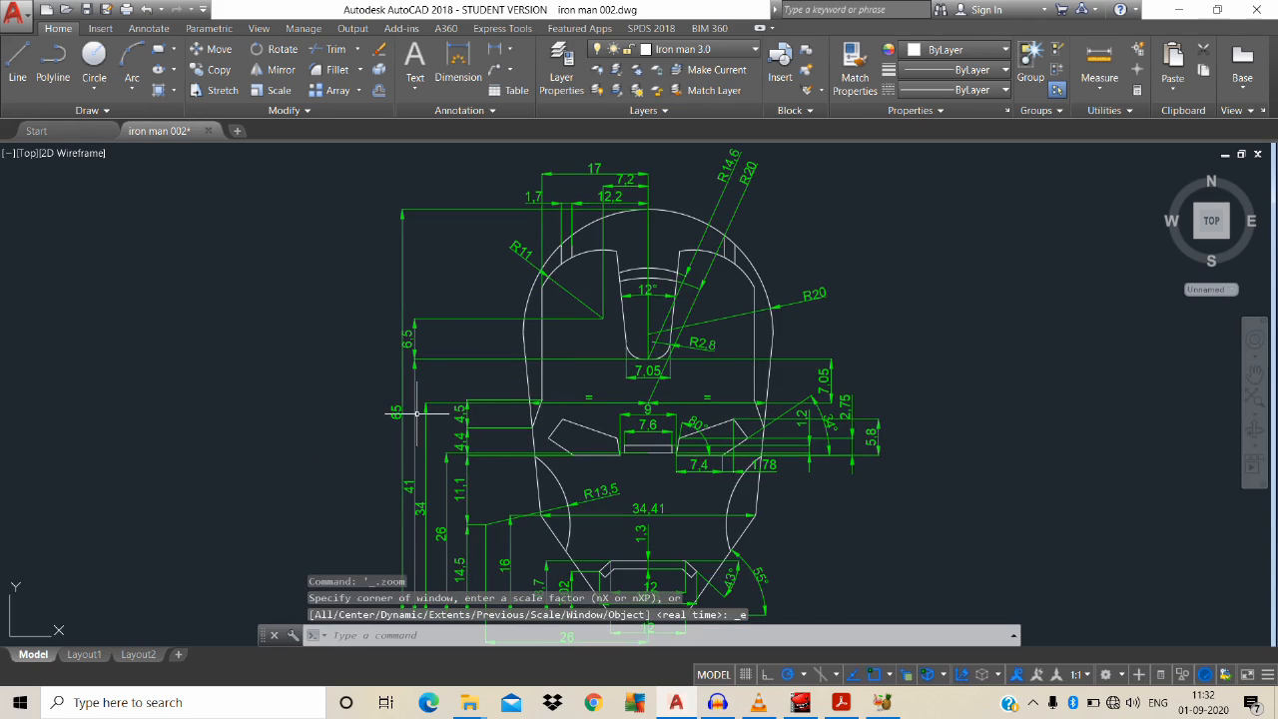
mouse_move(995, 411)
type("UN")
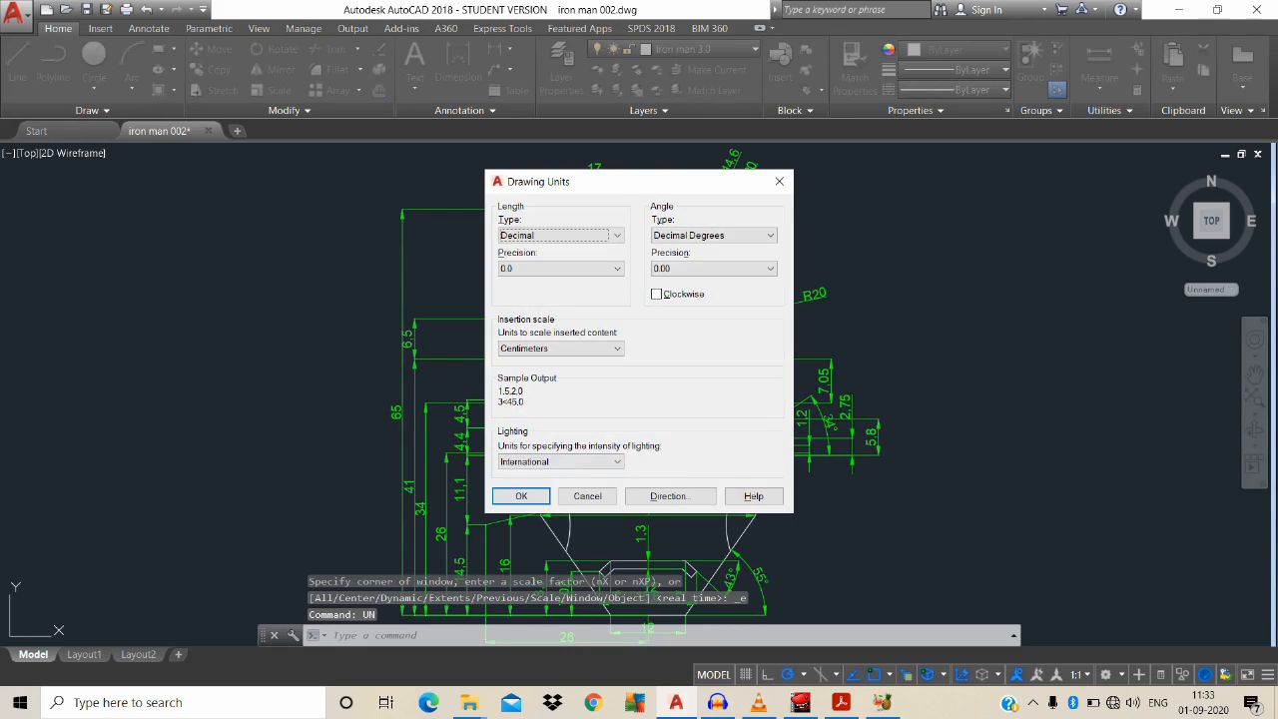
left_click(519, 495)
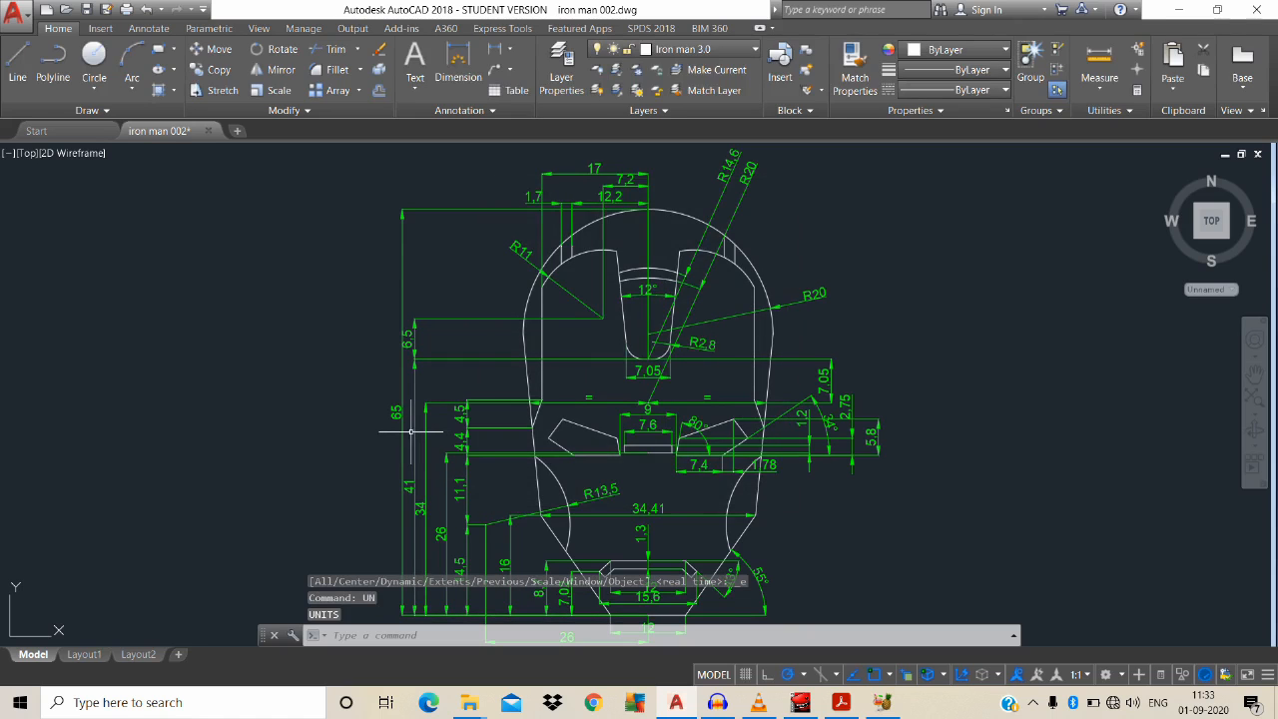
mouse_move(407, 343)
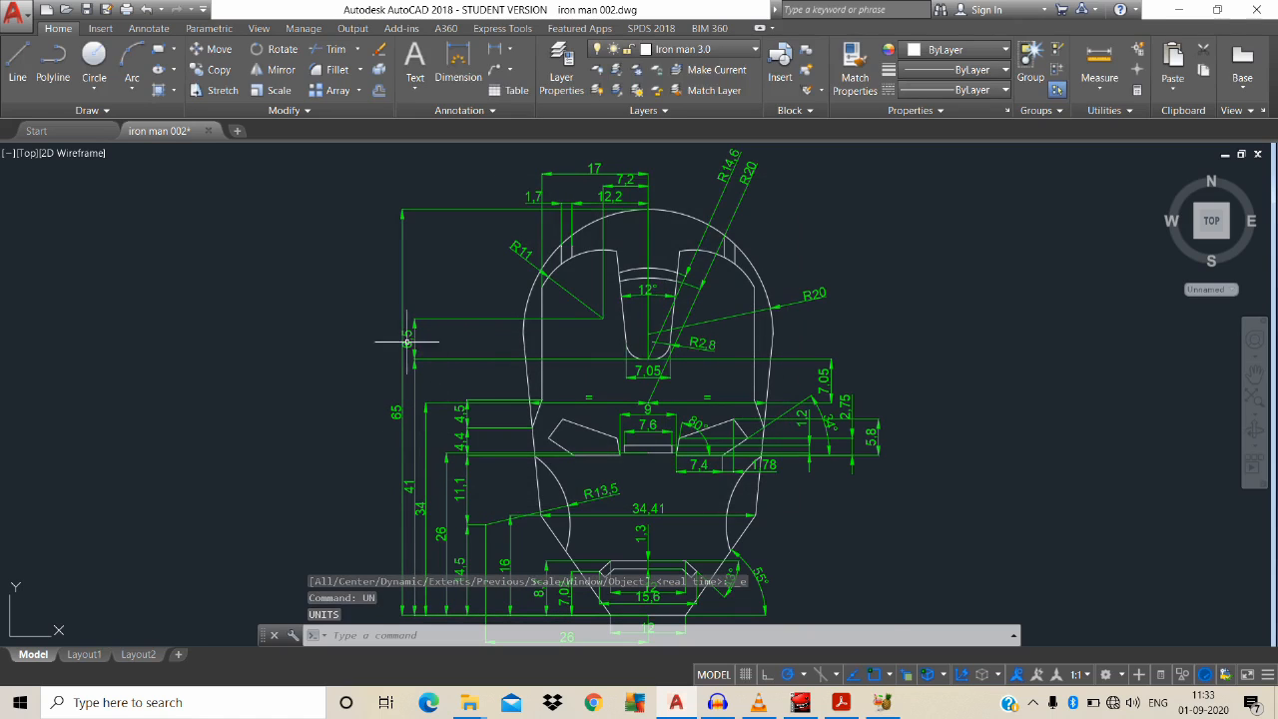